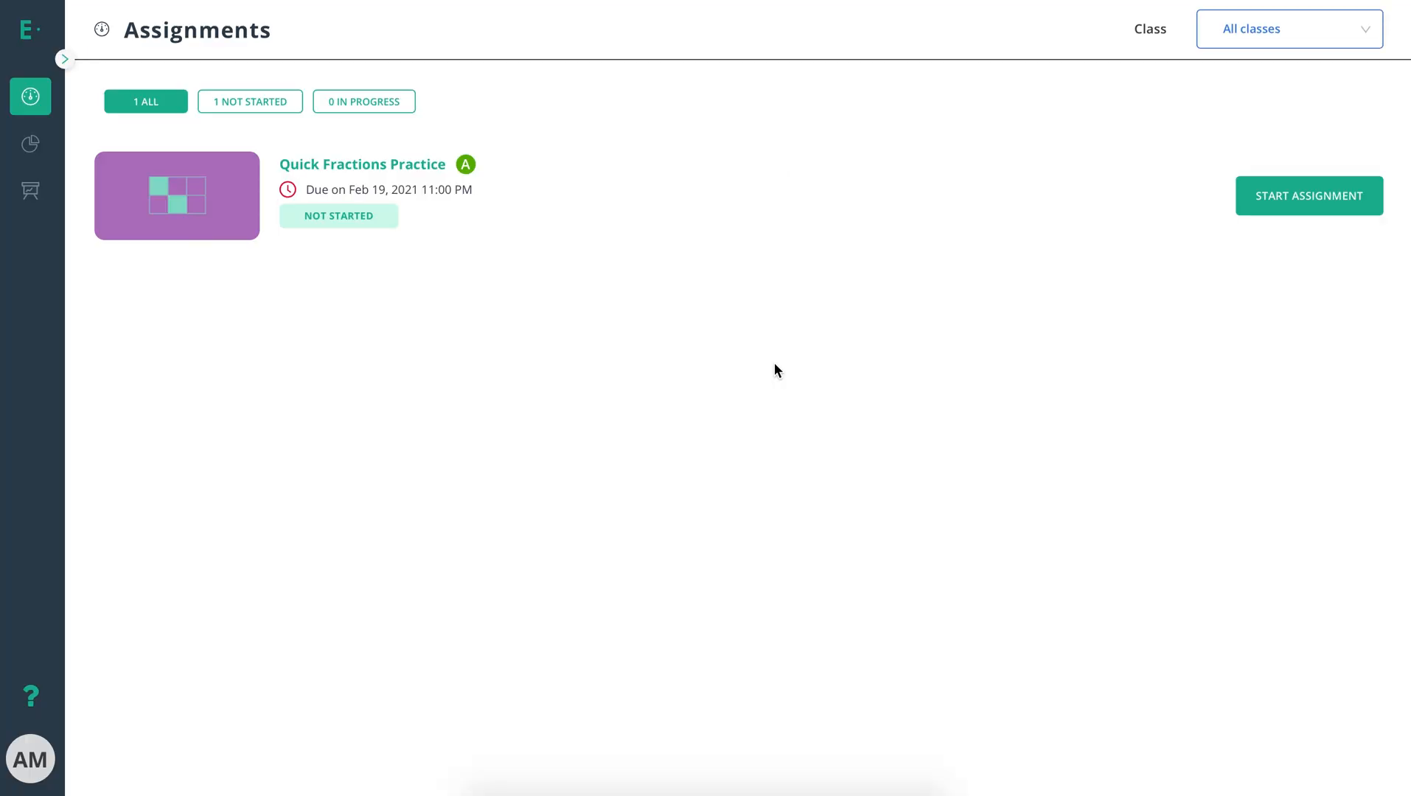
mouse_move(849, 345)
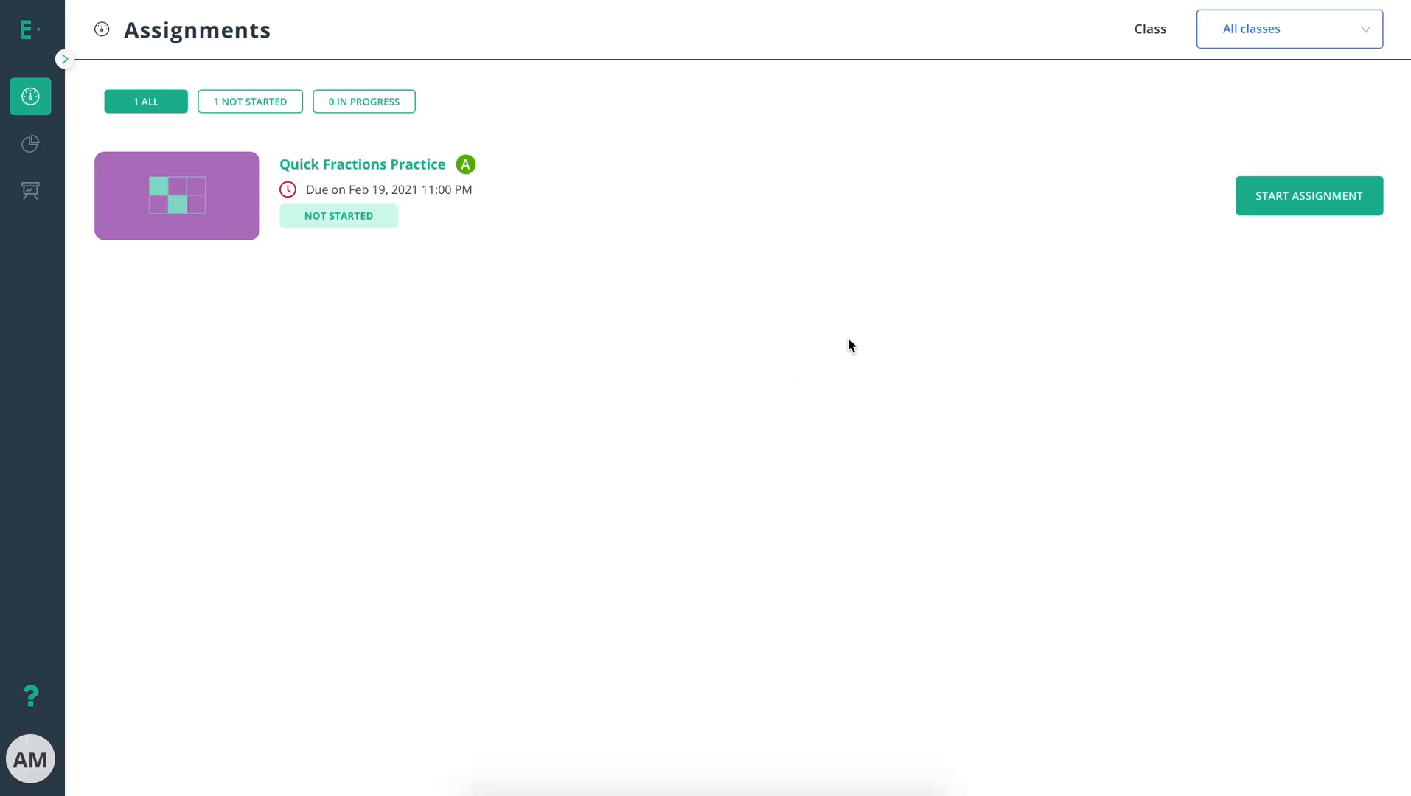
- Start the Quick Fractions Practice assignment so question 1, the blueberry problem, appears
left_click(1309, 196)
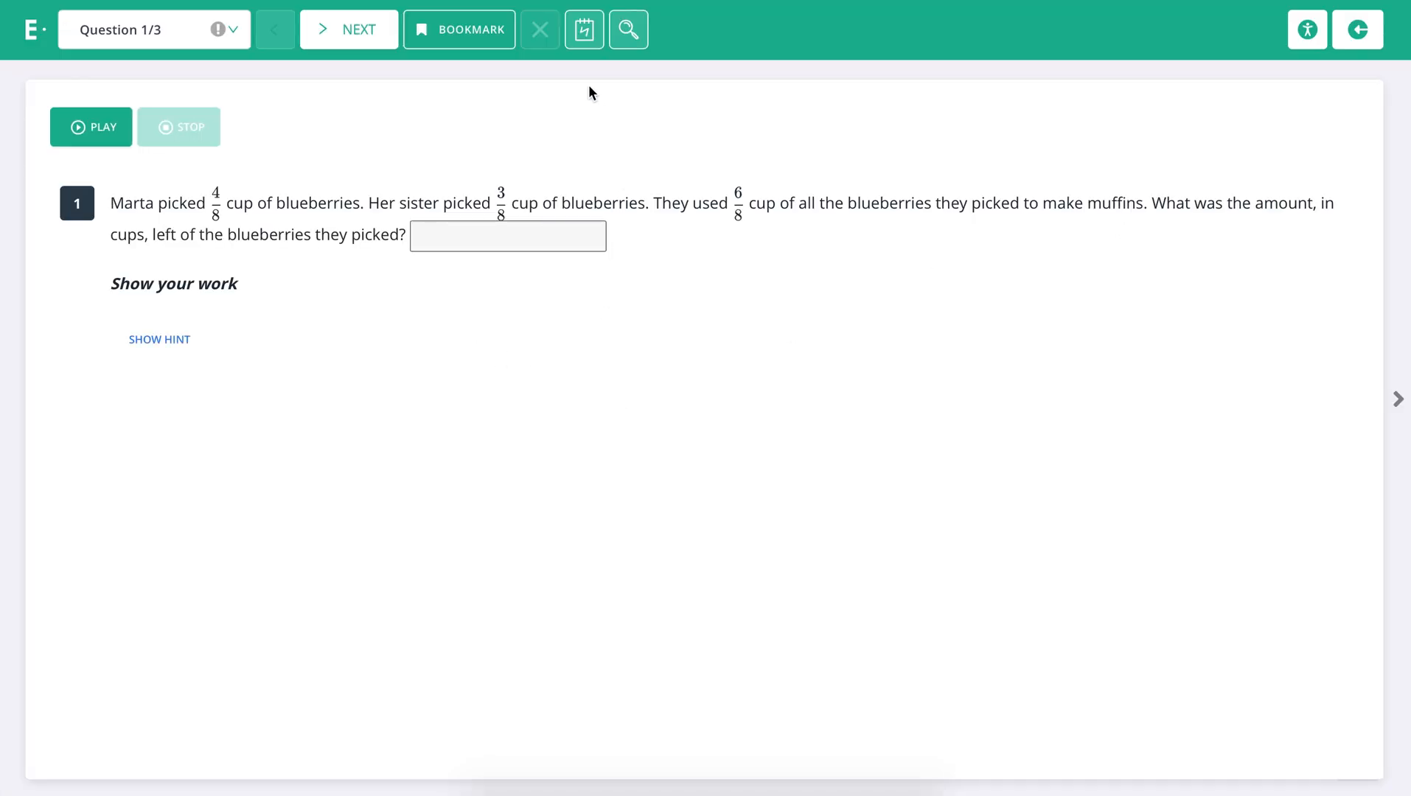
mouse_move(584, 30)
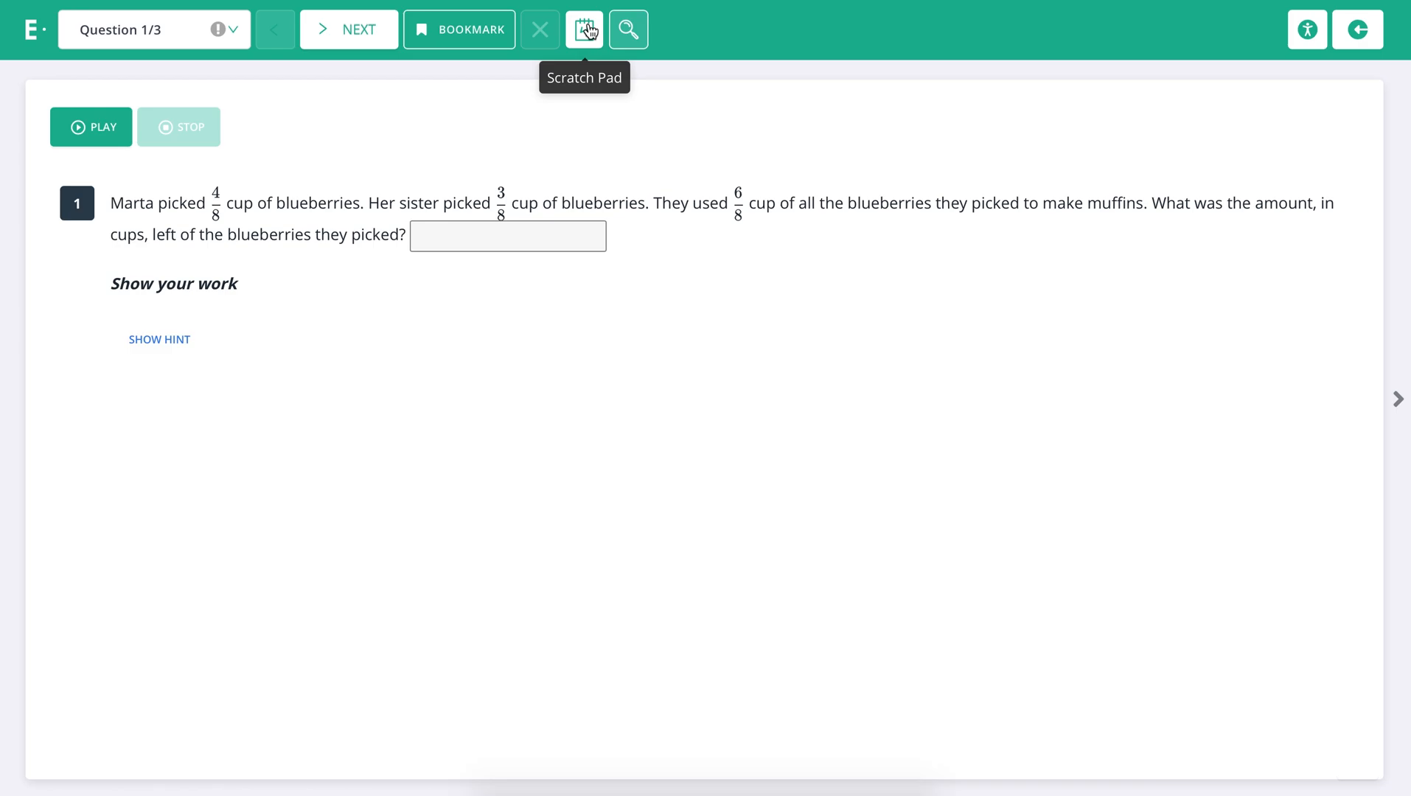
- Handwrite 4/8 in red freehand pencil on the question 1 scratch pad
left_click(583, 29)
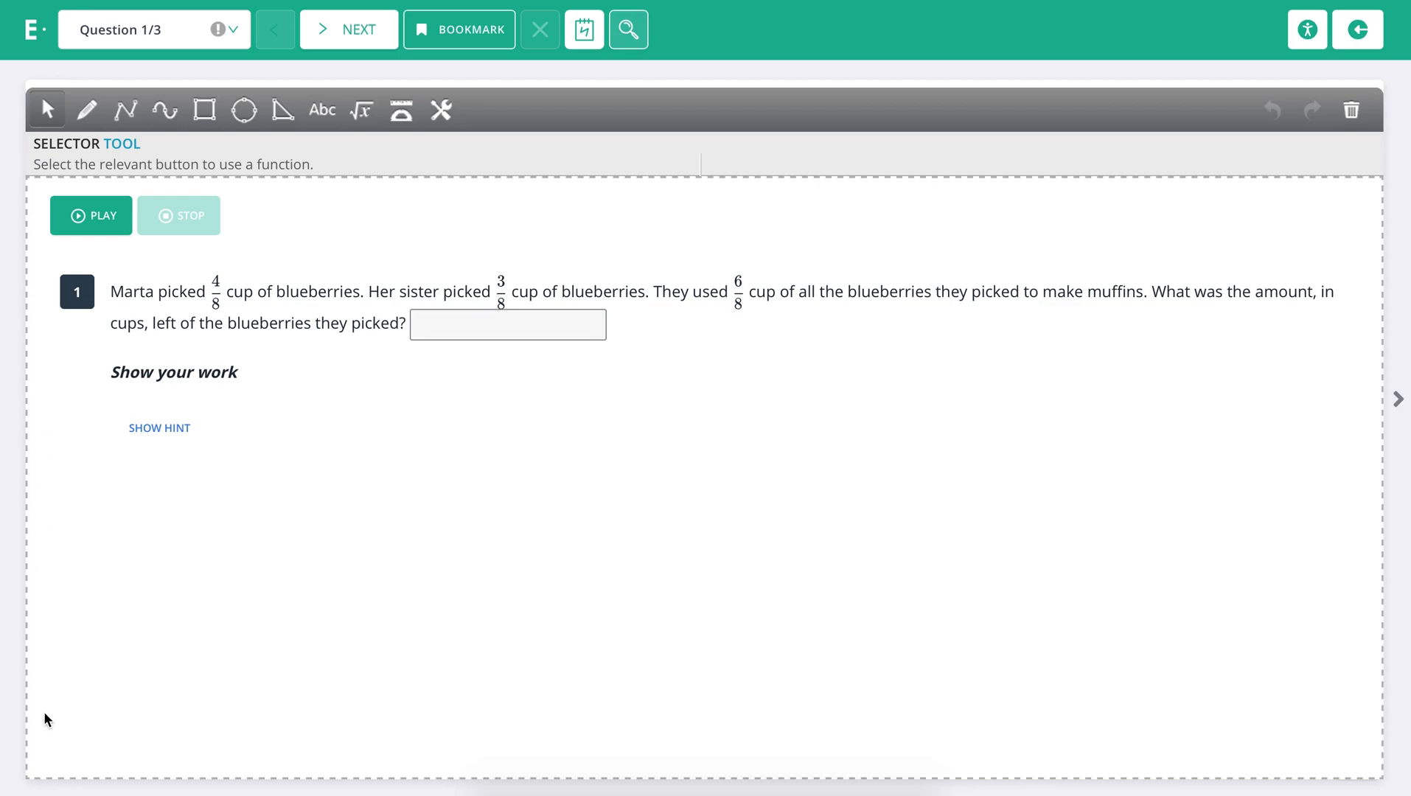
mouse_move(1364, 331)
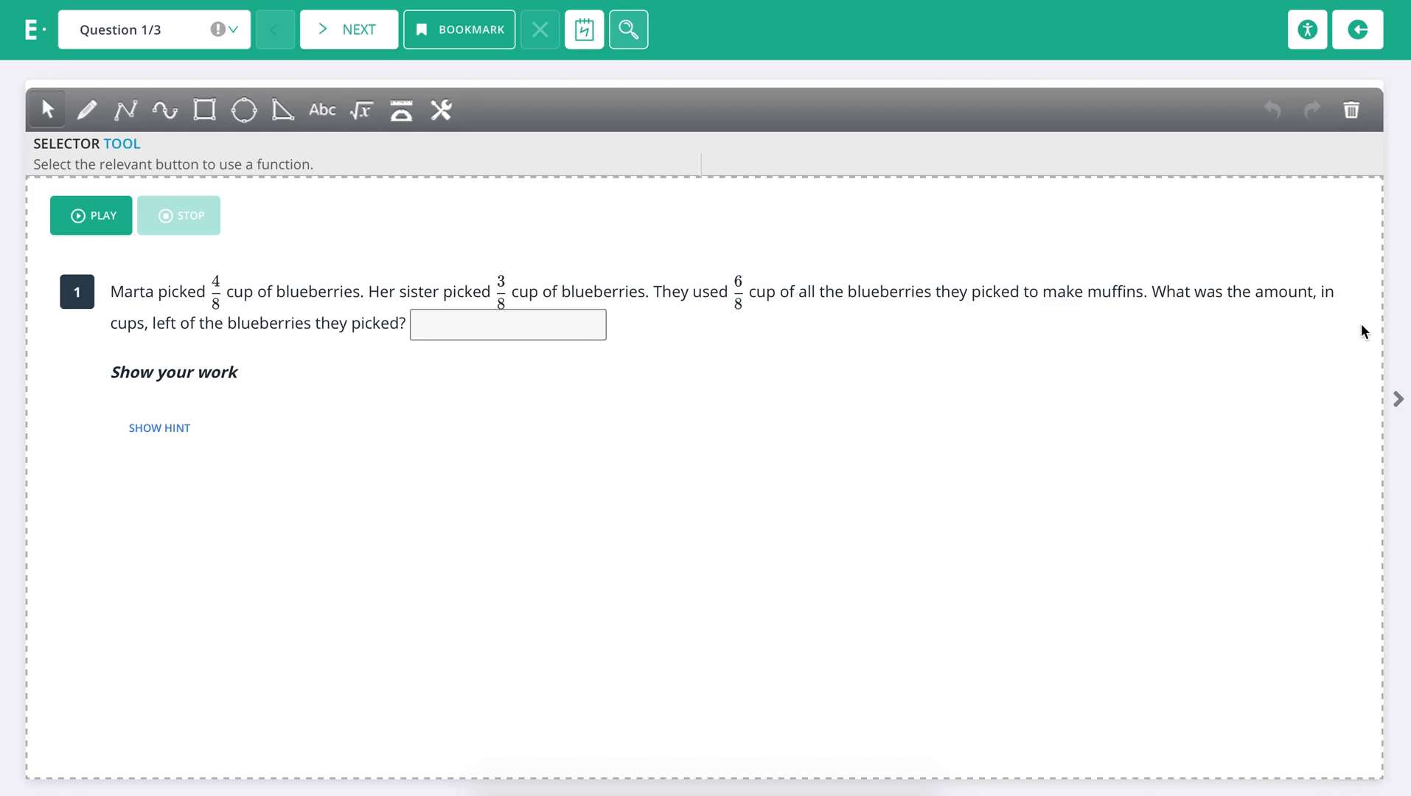
mouse_move(243, 185)
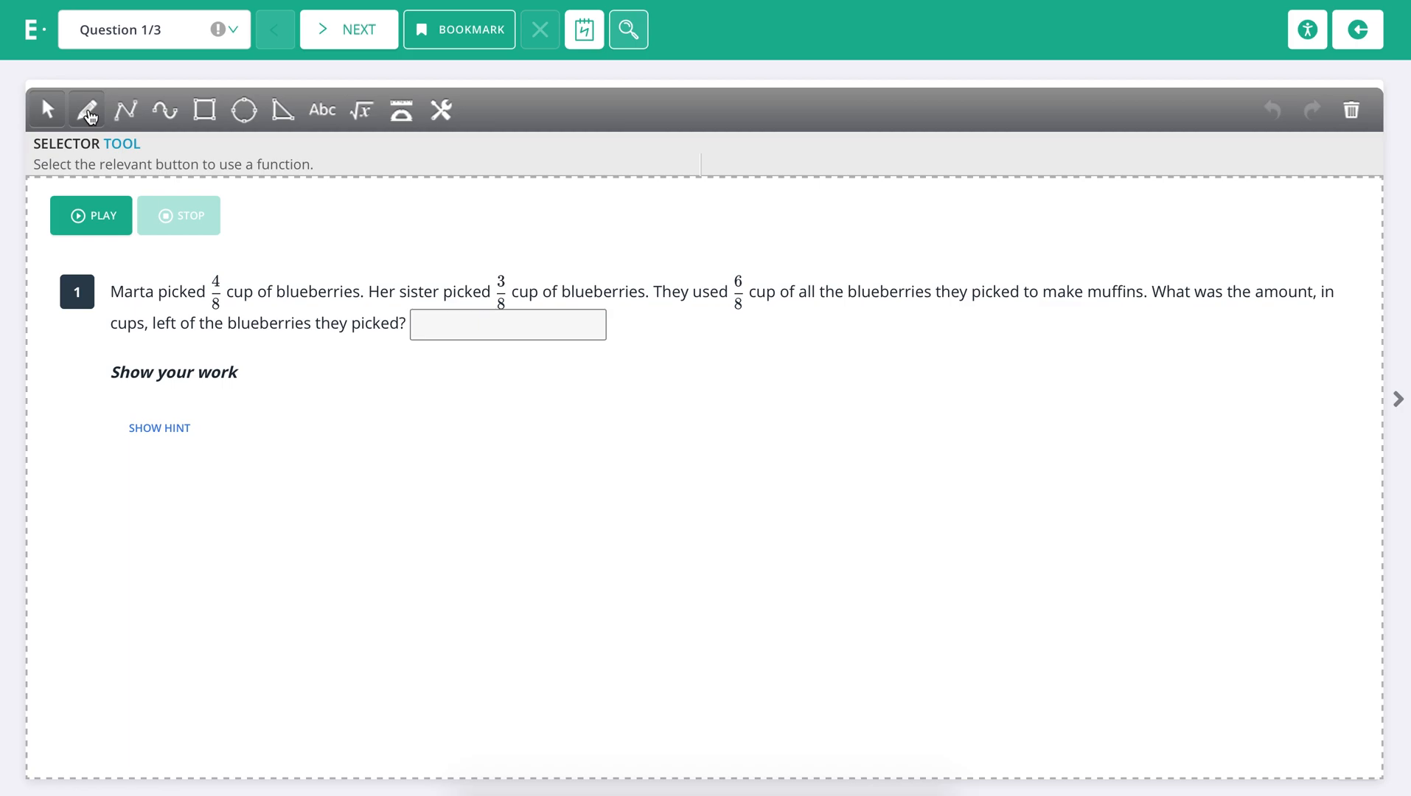
left_click(87, 109)
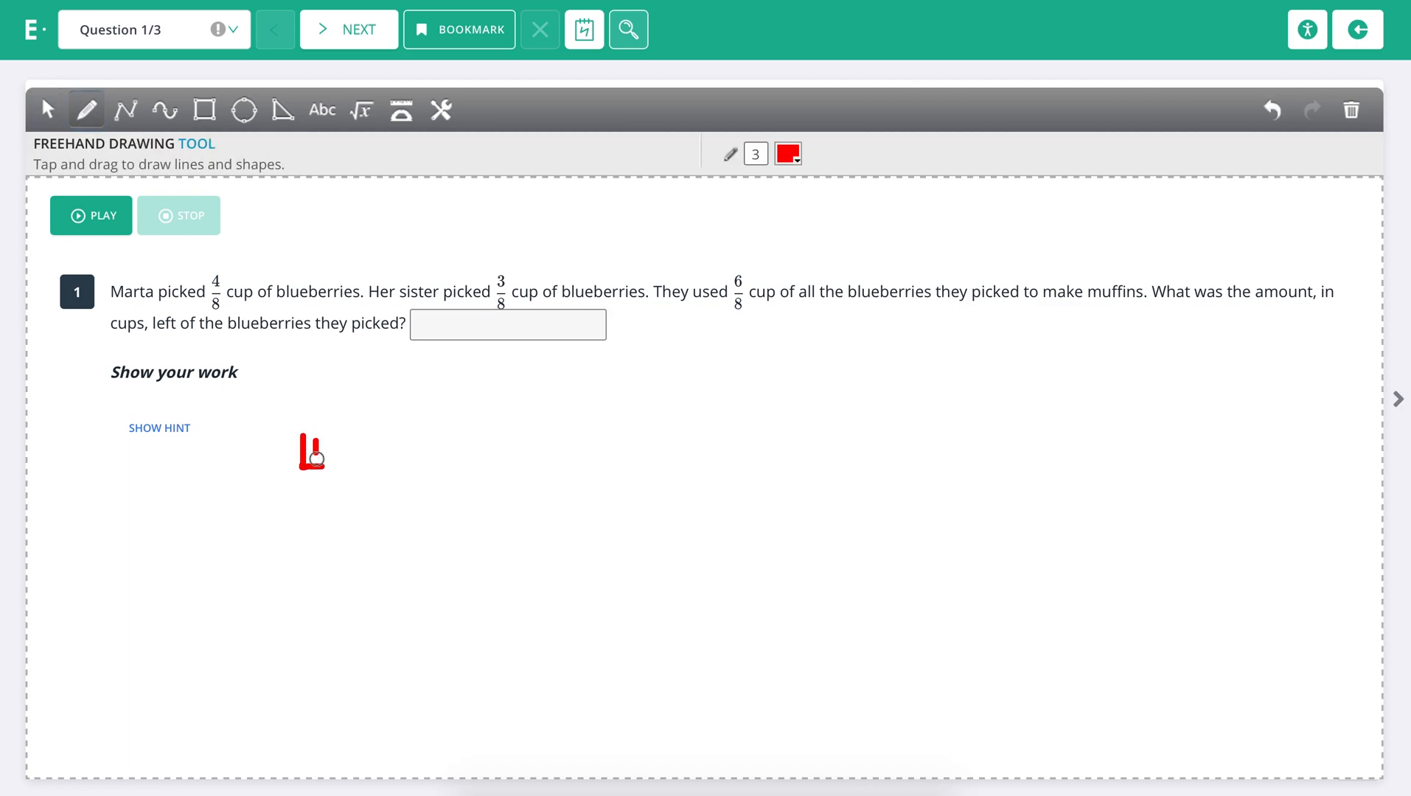
left_click_drag(312, 440, 360, 549)
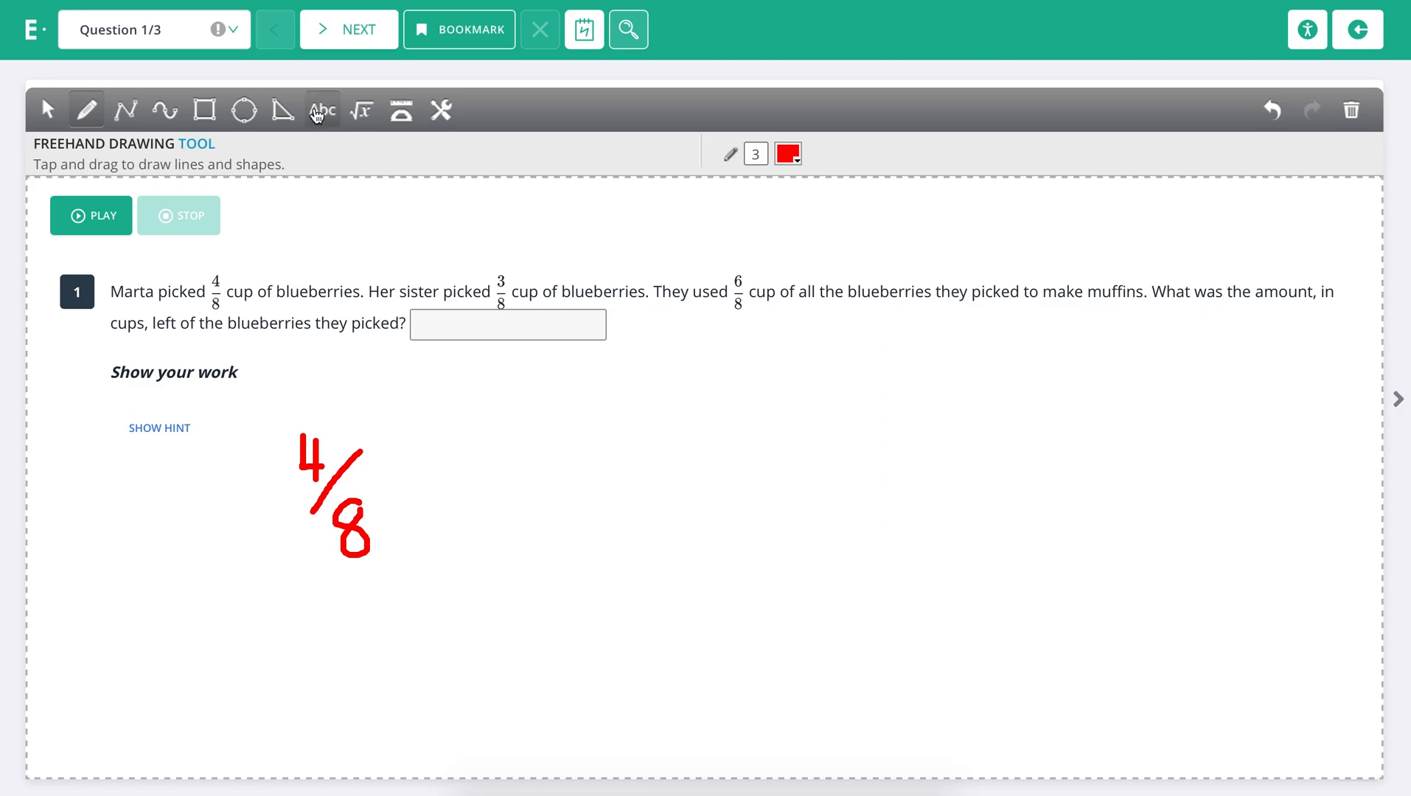
- Add typed text '+ 3/8 - 6/8 = 1/8' beside the handwritten 4/8 and colour it red
left_click(322, 109)
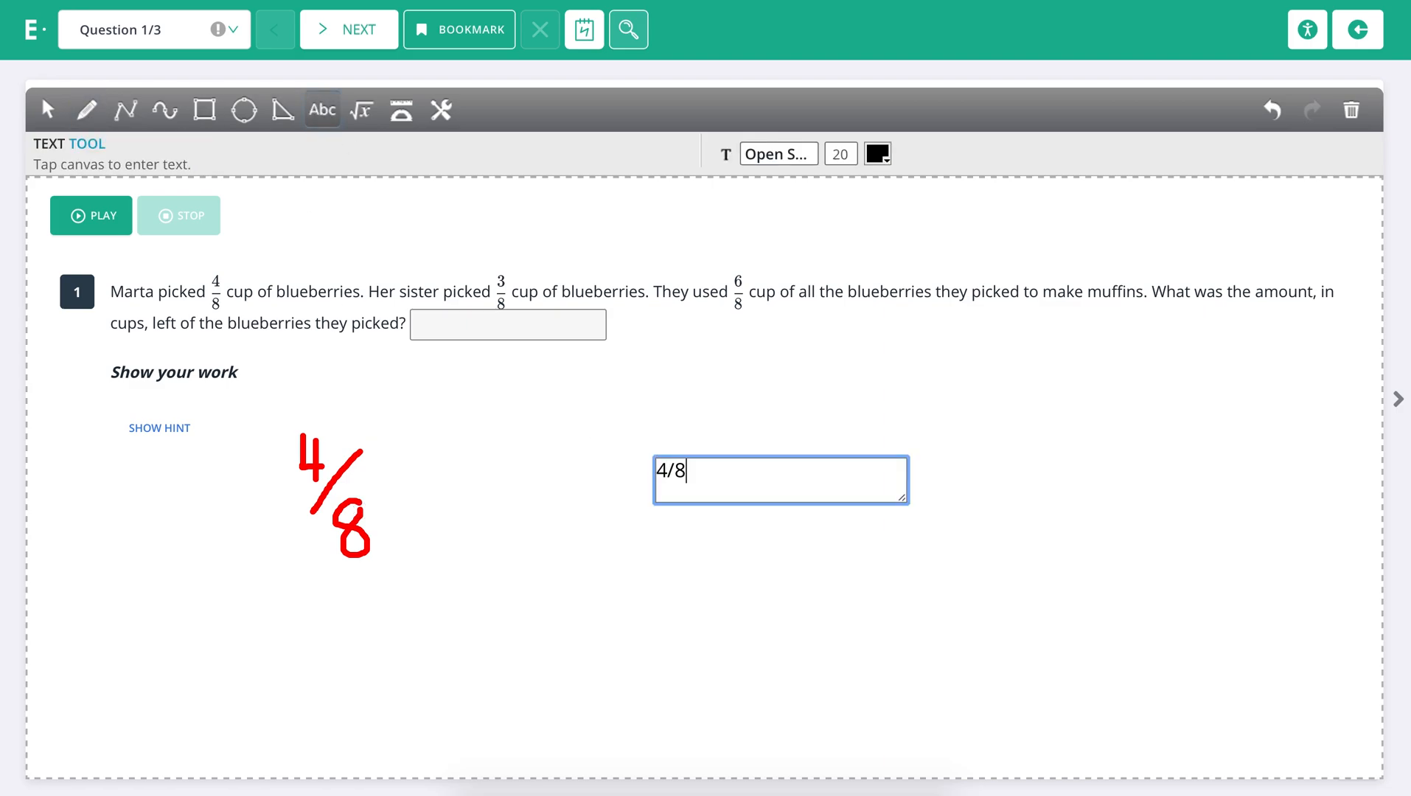
type("+ 3/8 -")
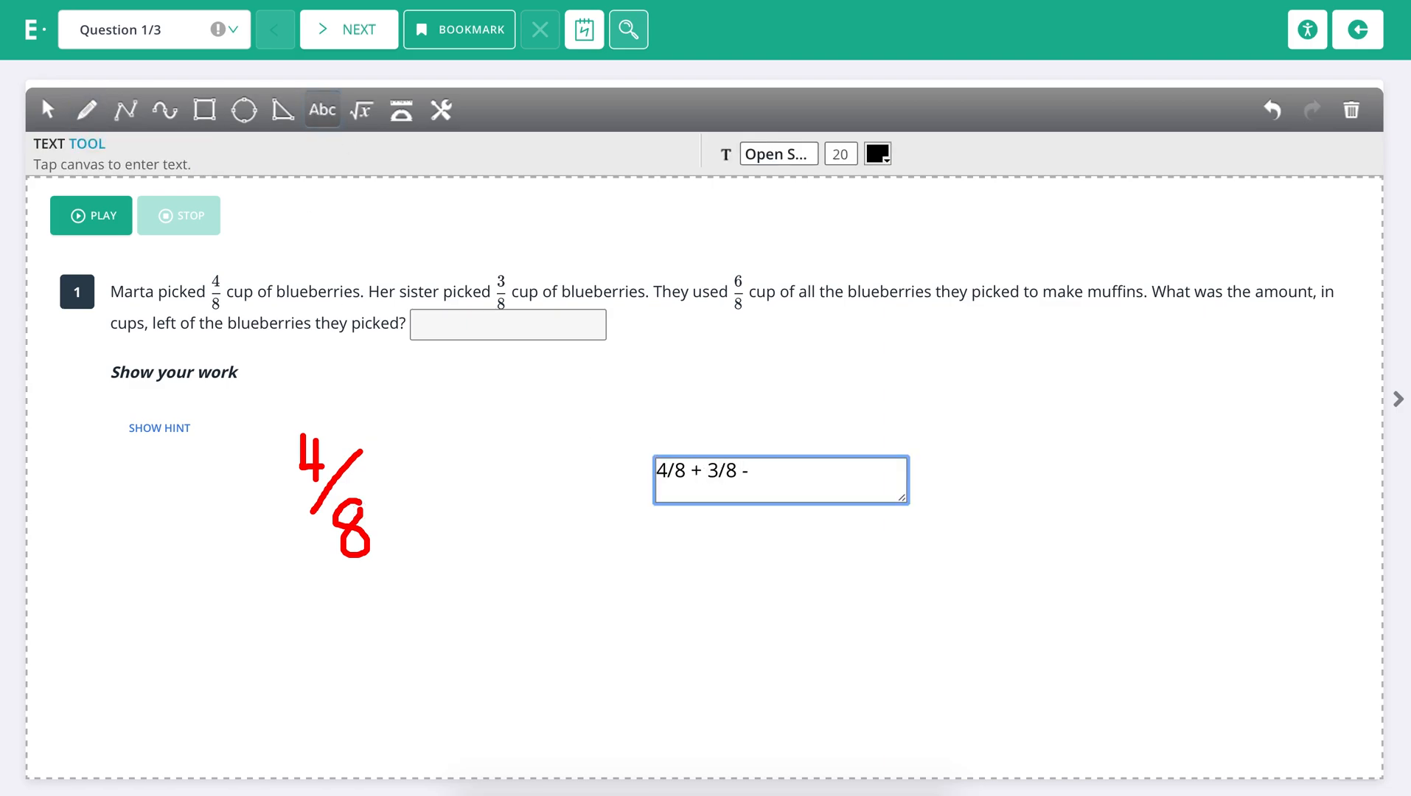
type("6/8")
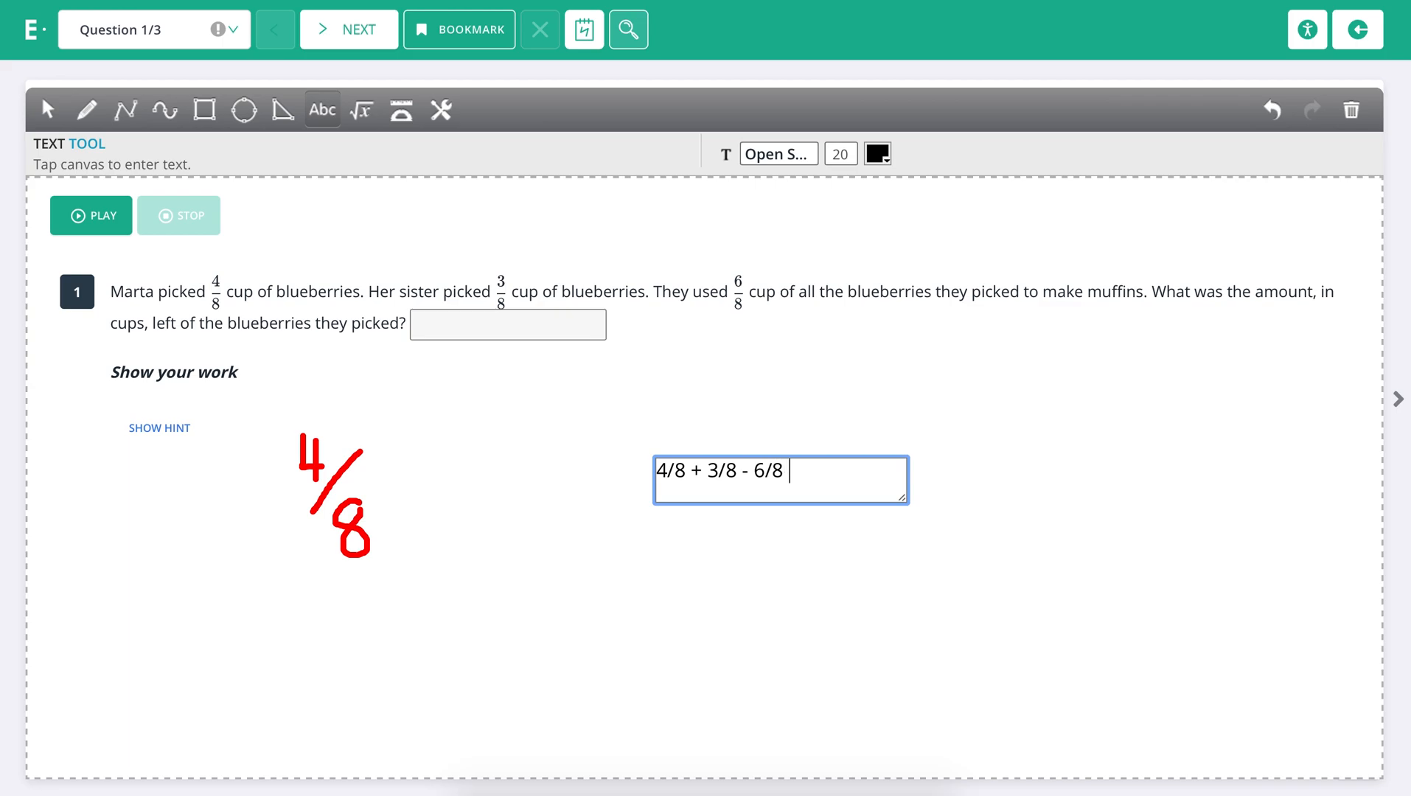
type("= 1/8")
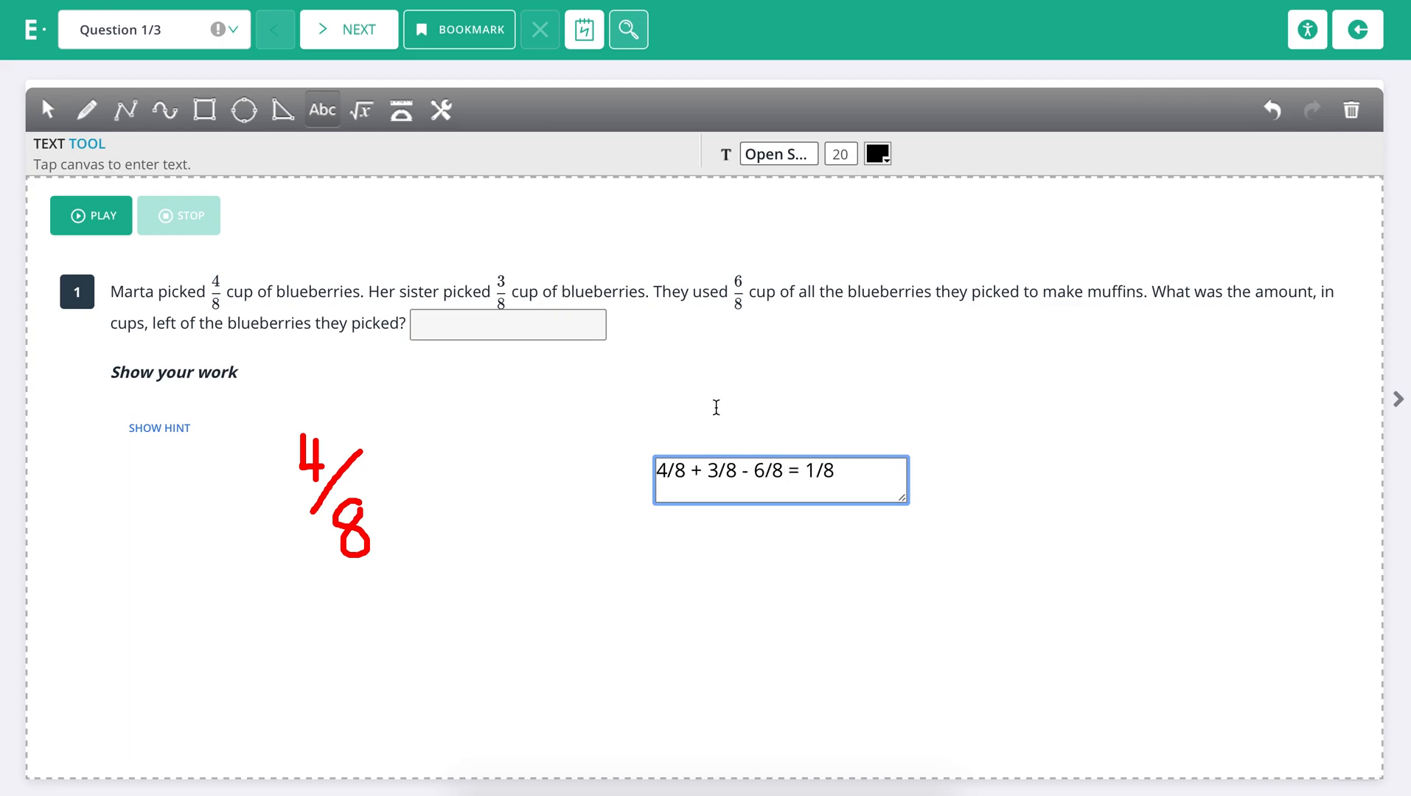
left_click(874, 154)
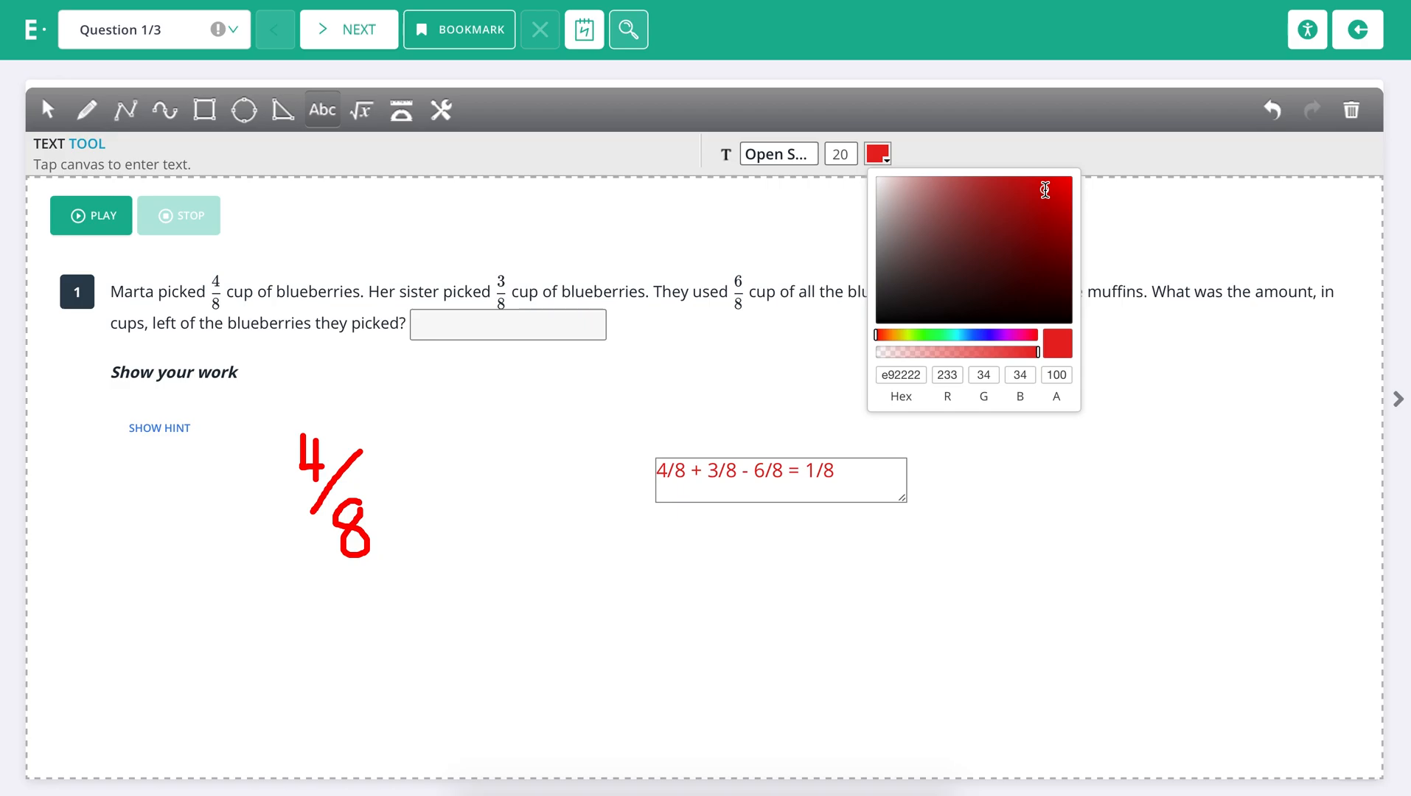
left_click(779, 470)
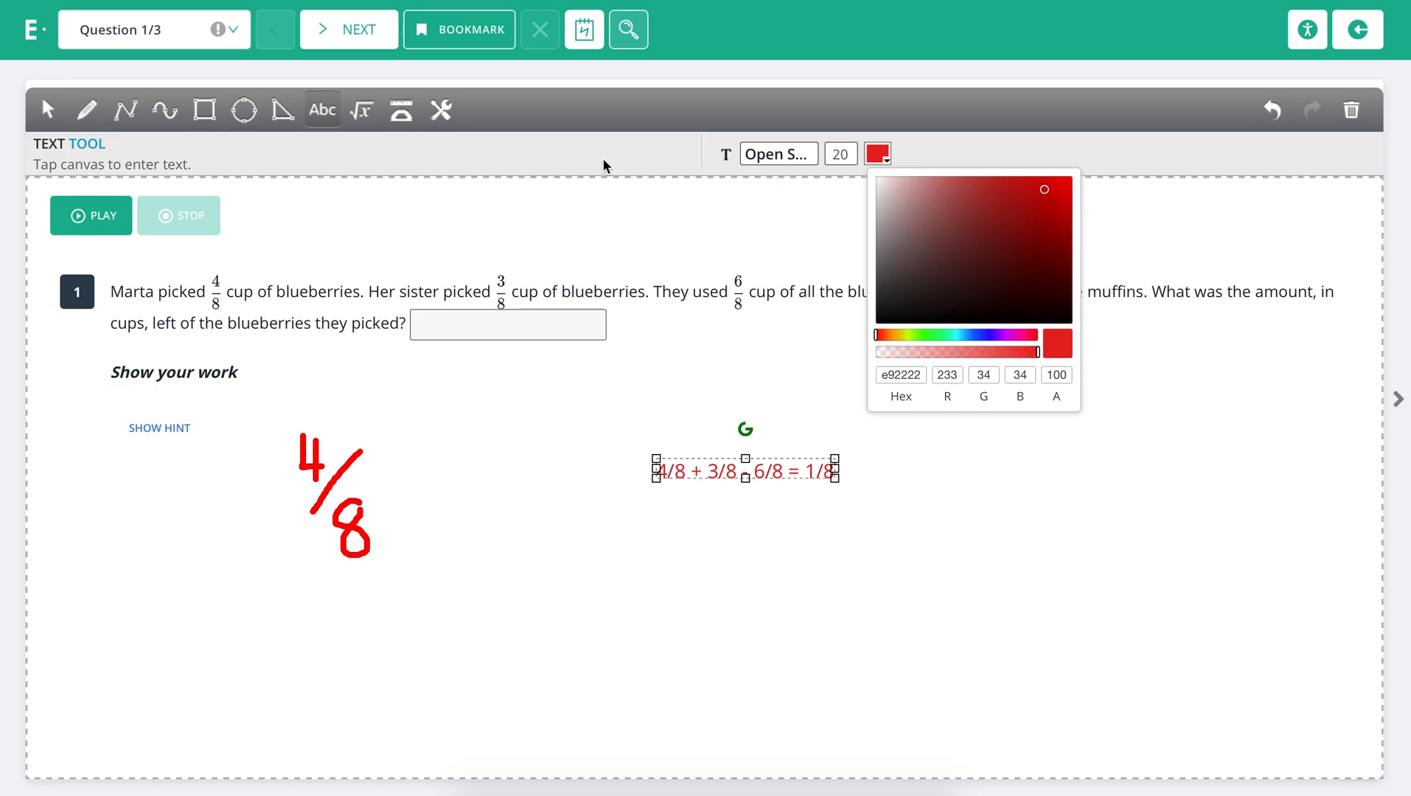
mouse_move(582, 29)
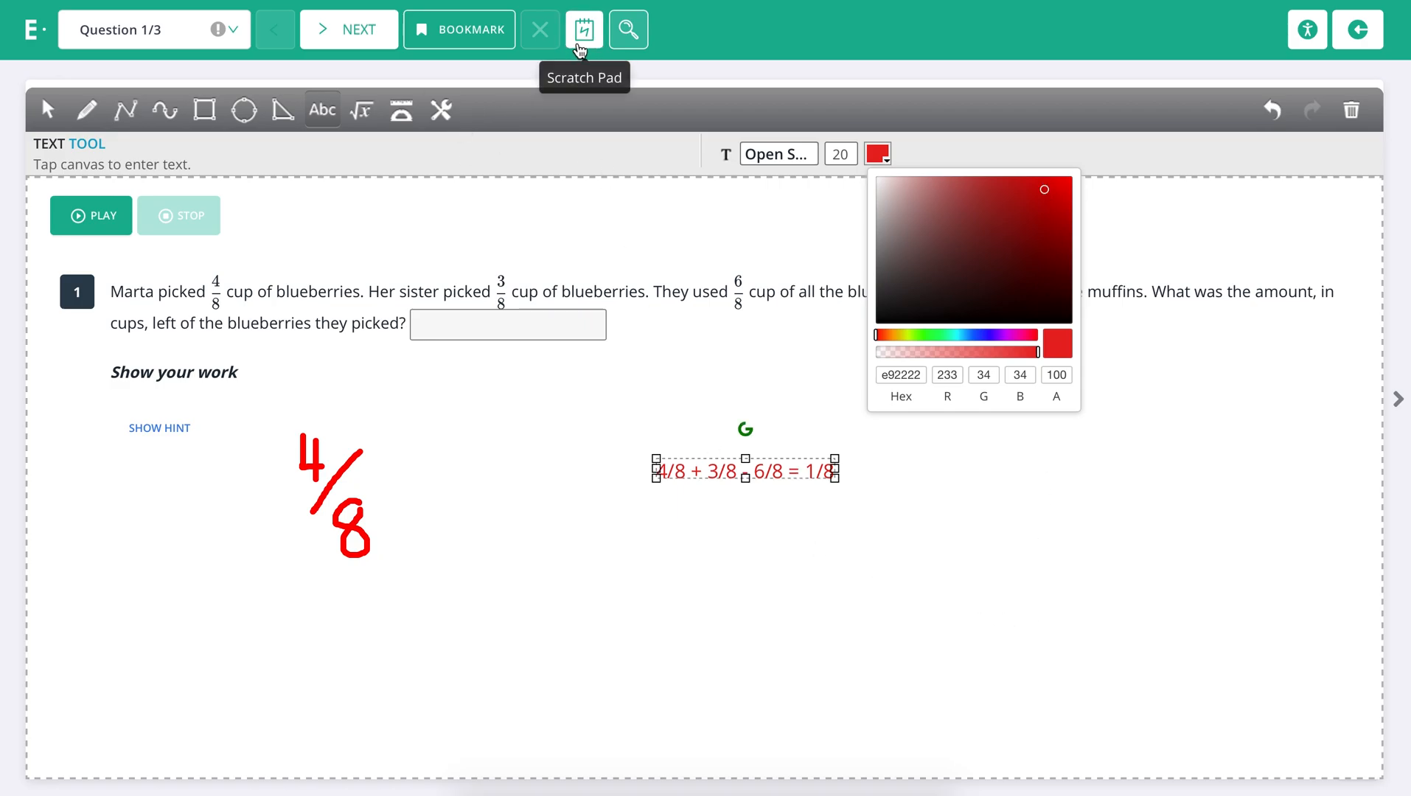
- Answer question 1 with 1/8, move to question 2 (18 − 9) and bring up its scratch pad
left_click(583, 30)
type("1")
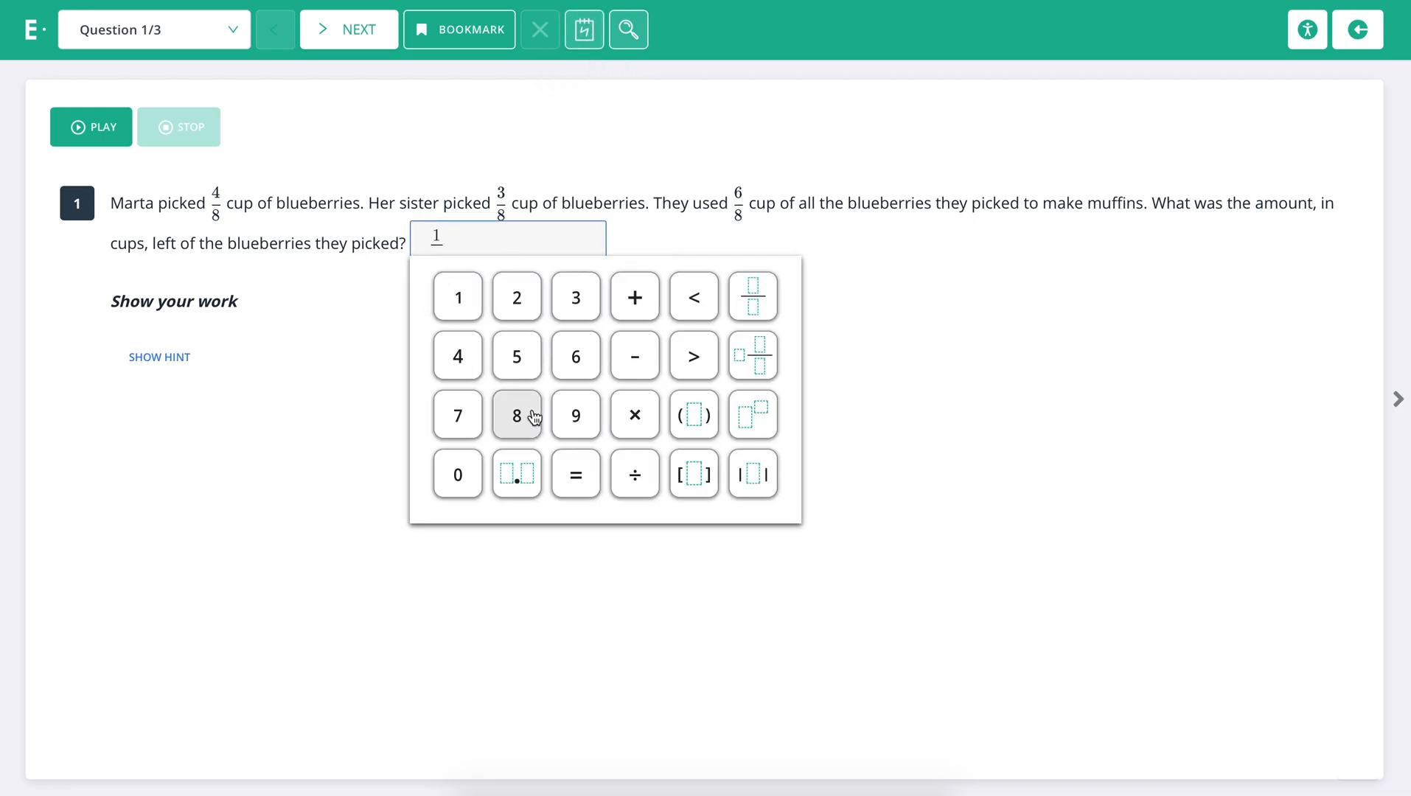
left_click(516, 414)
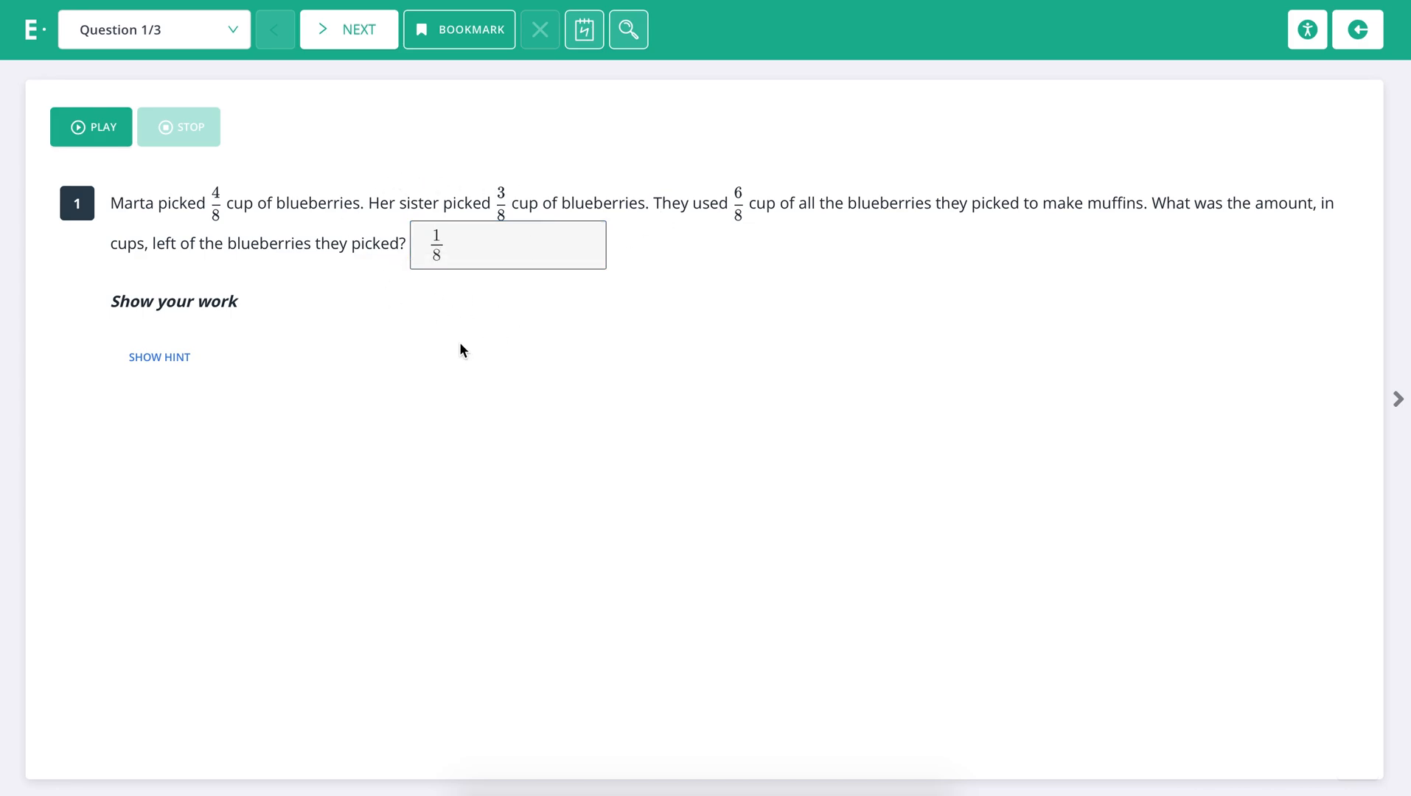
mouse_move(337, 138)
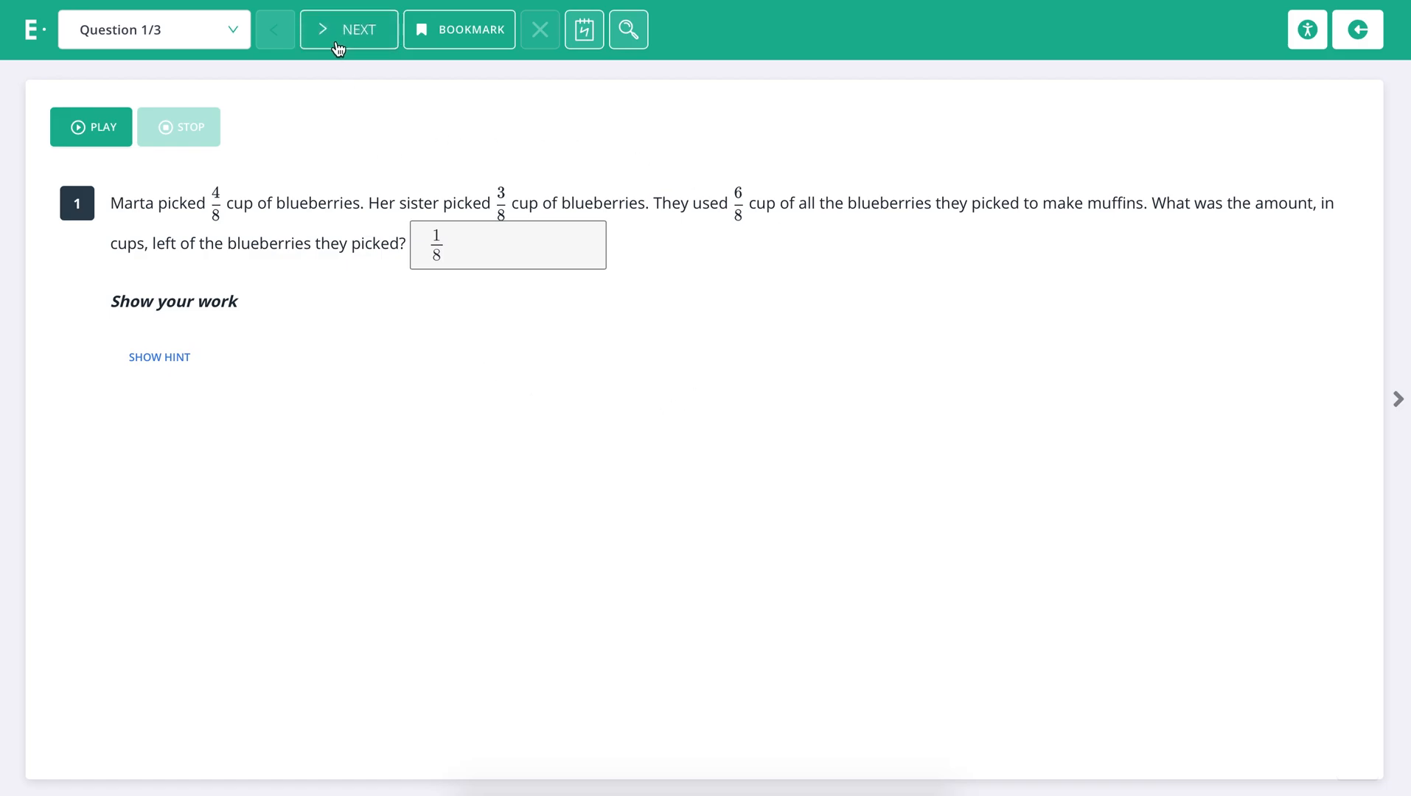
left_click(349, 30)
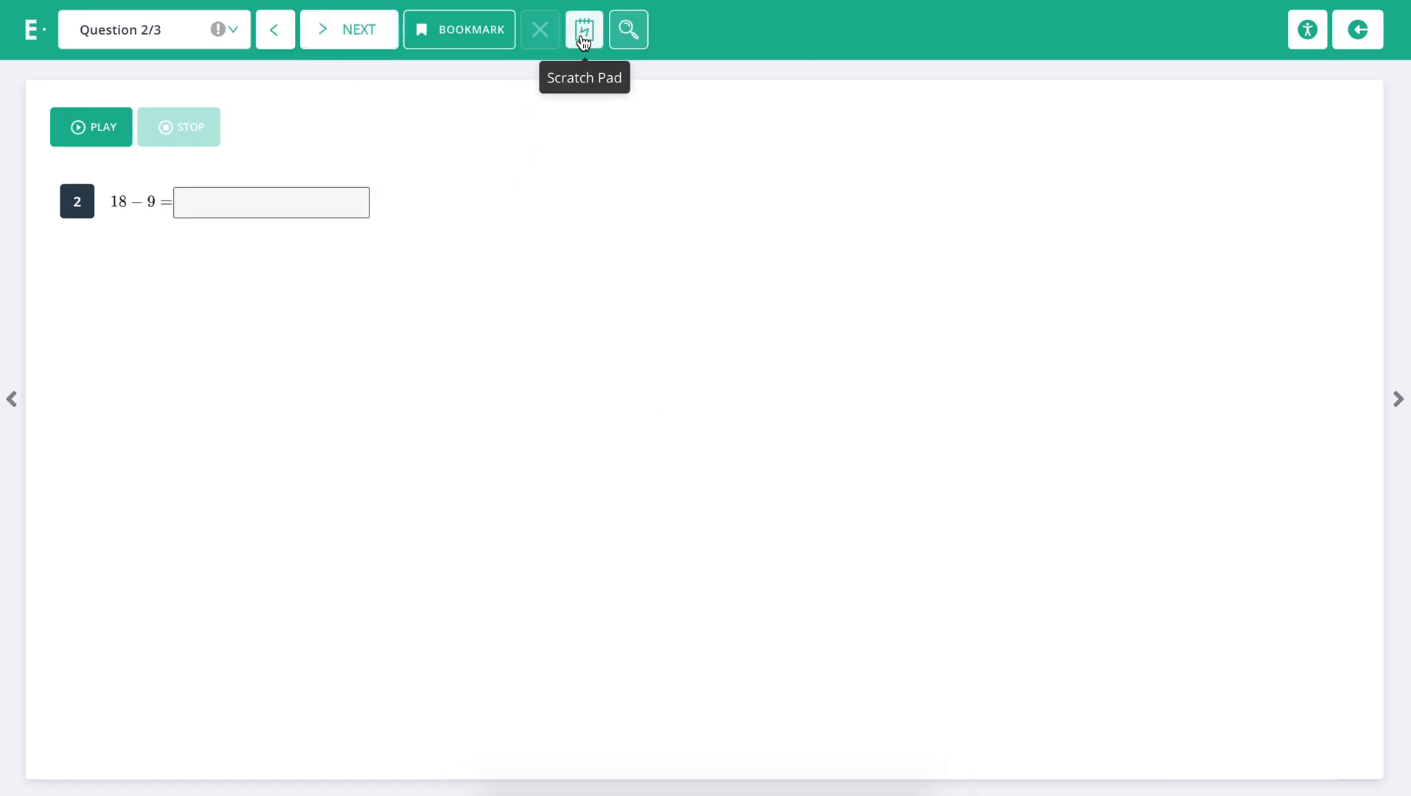
left_click(582, 30)
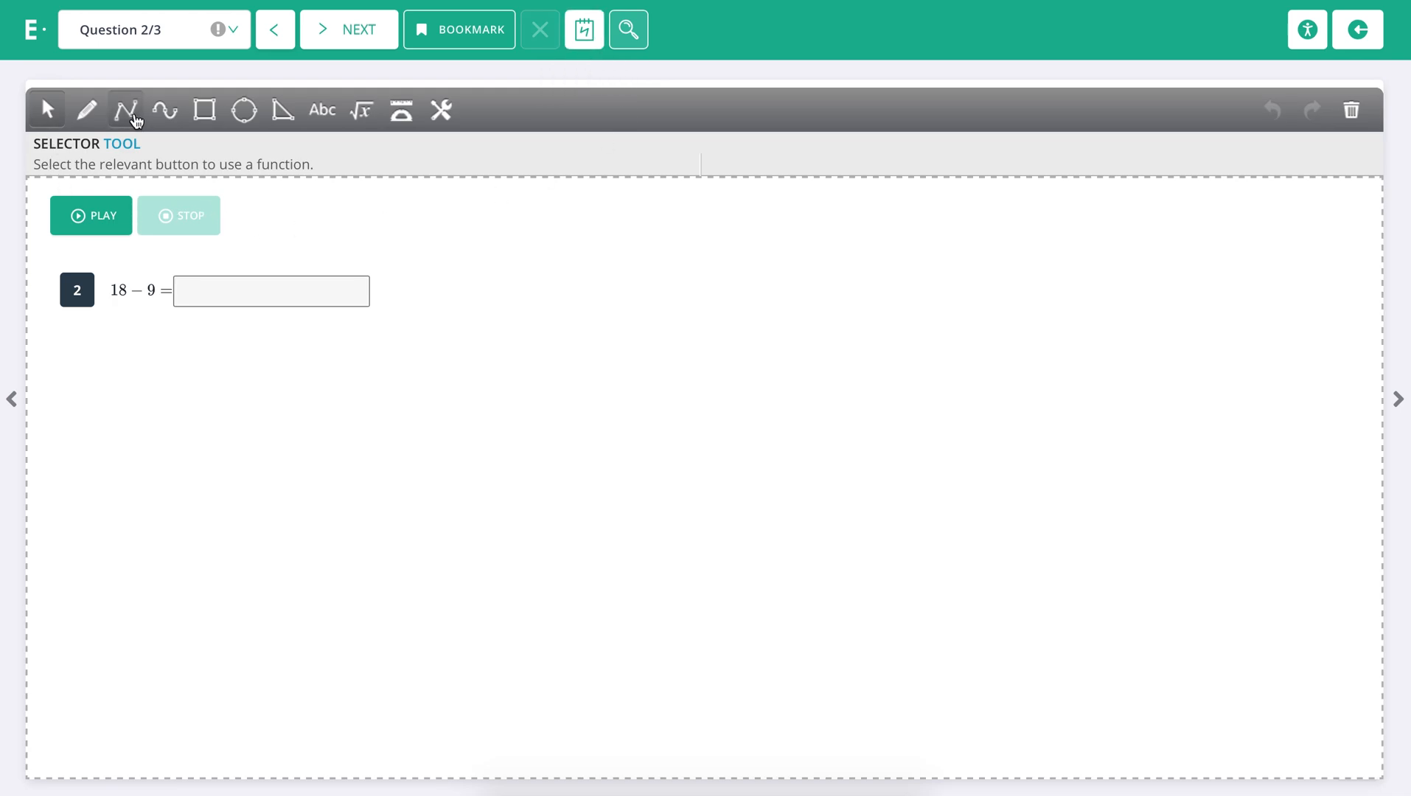
- Draw a red slanted line and a red oval beside the tall rectangle on question 2's scratch pad
left_click_drag(588, 260, 637, 585)
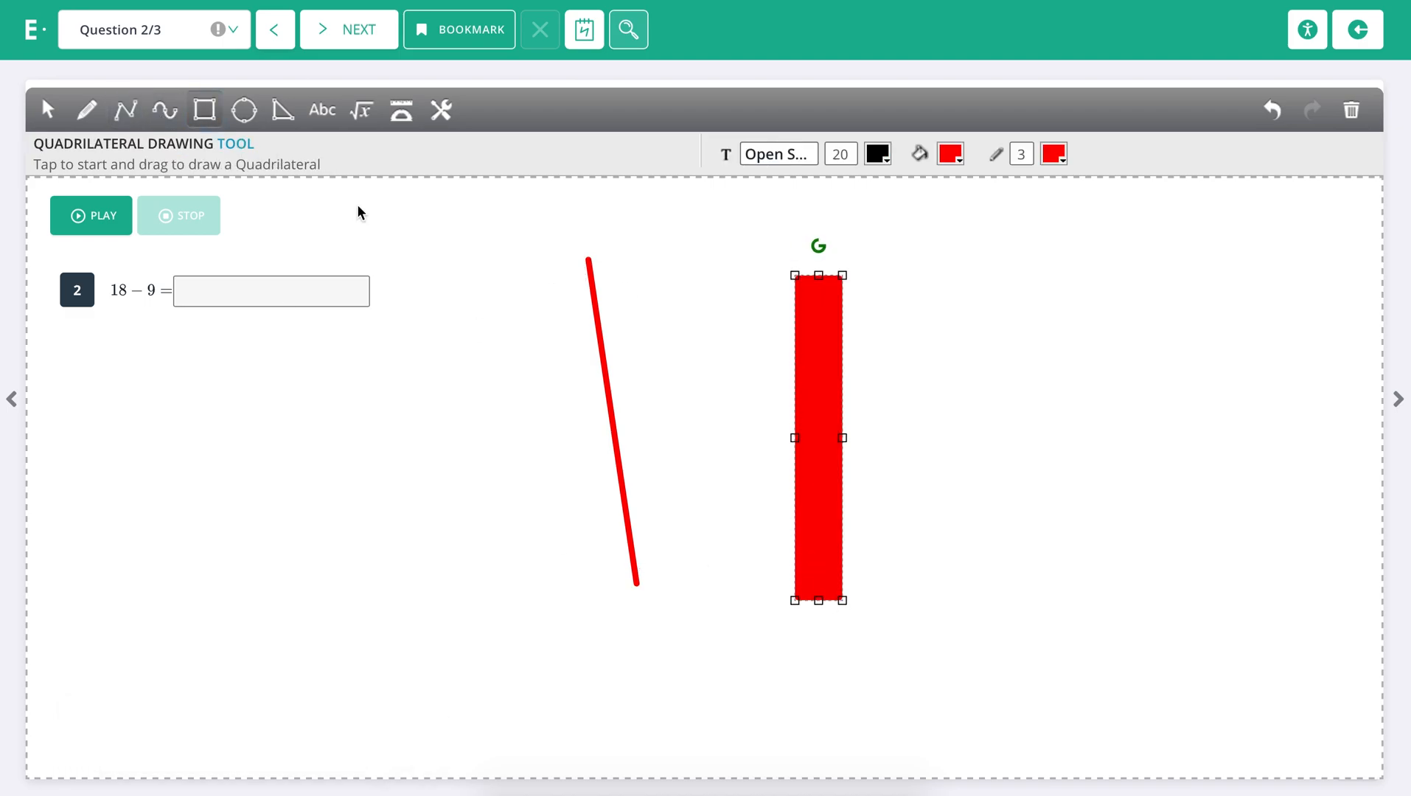
left_click_drag(891, 306, 1009, 414)
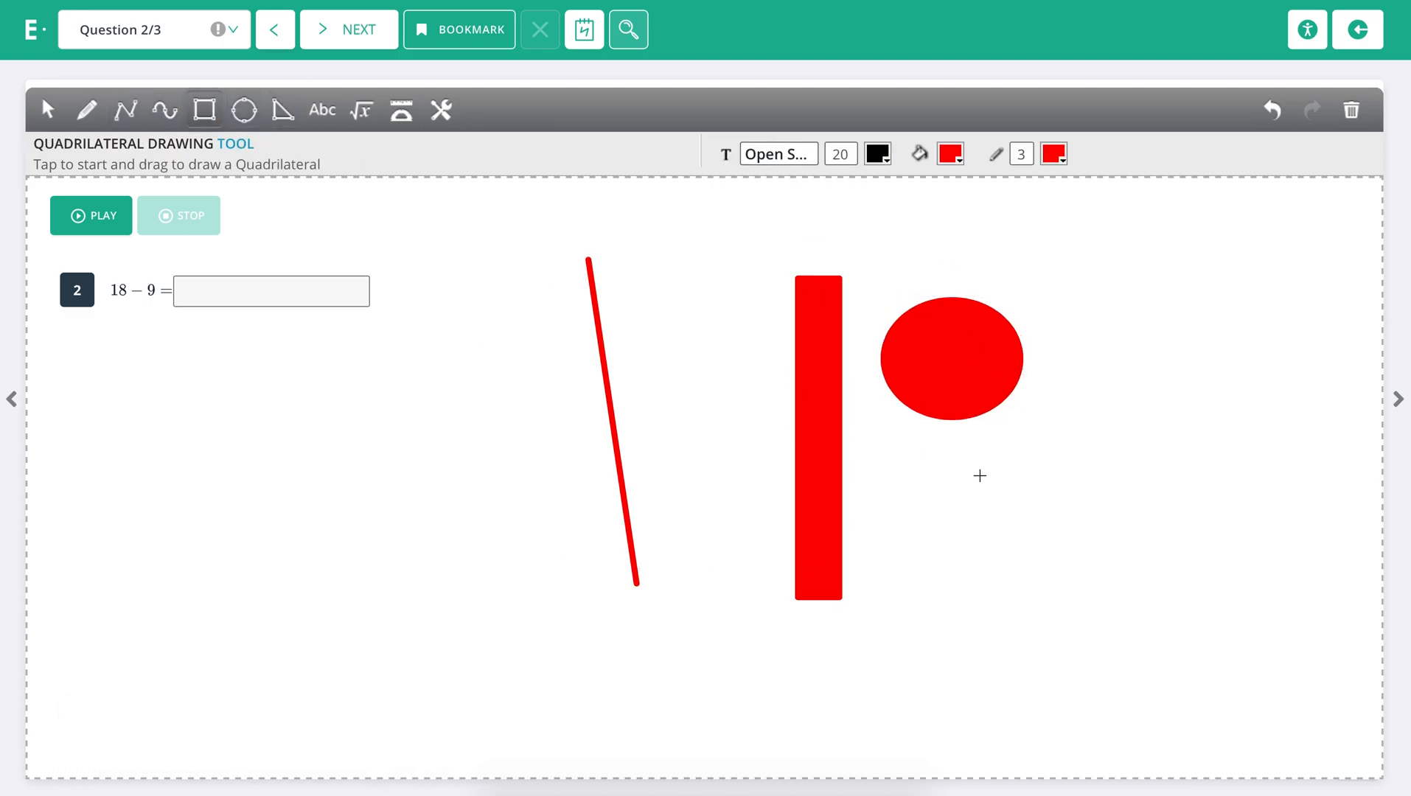
left_click(361, 109)
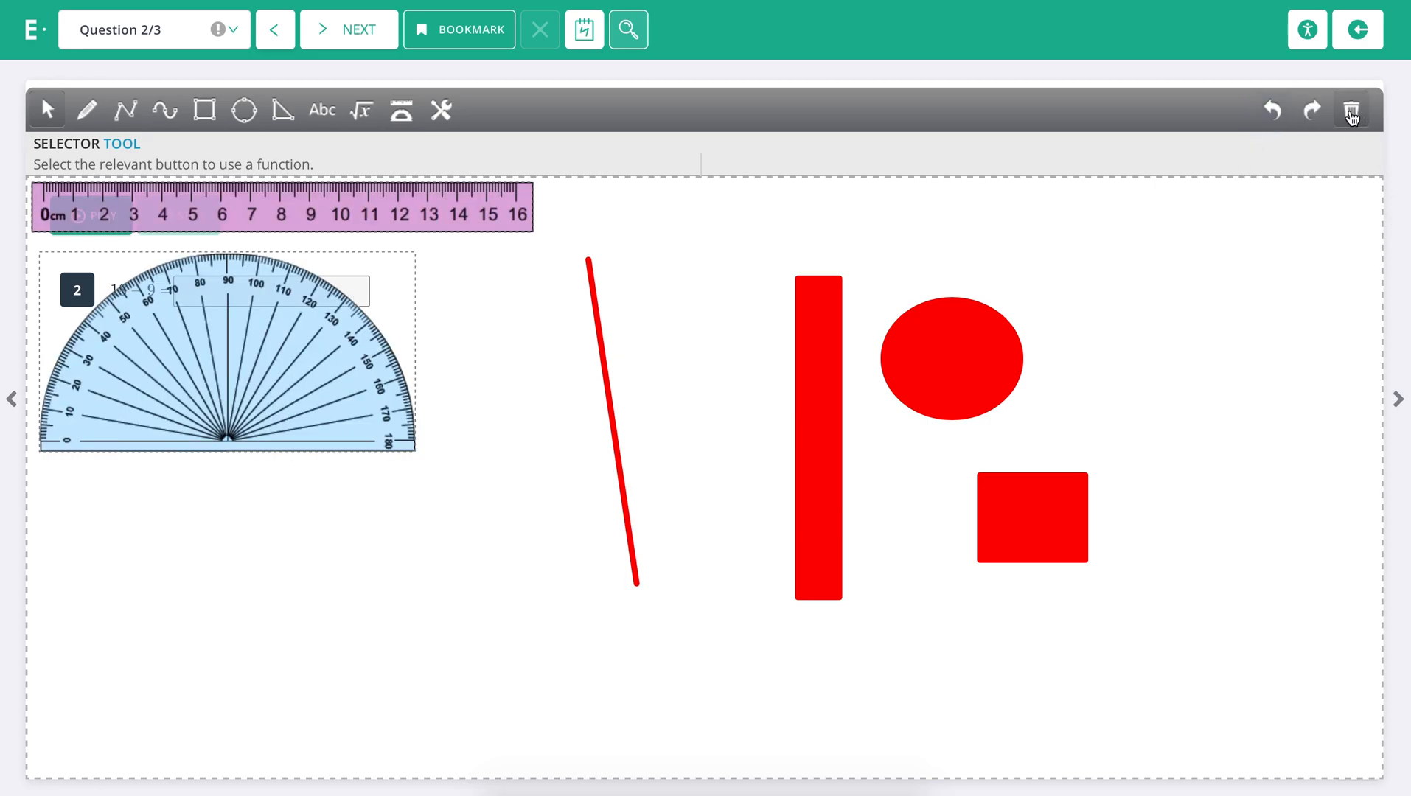
- Delete the red oval and square, leaving the line, rectangle, ruler and protractor
left_click(1349, 109)
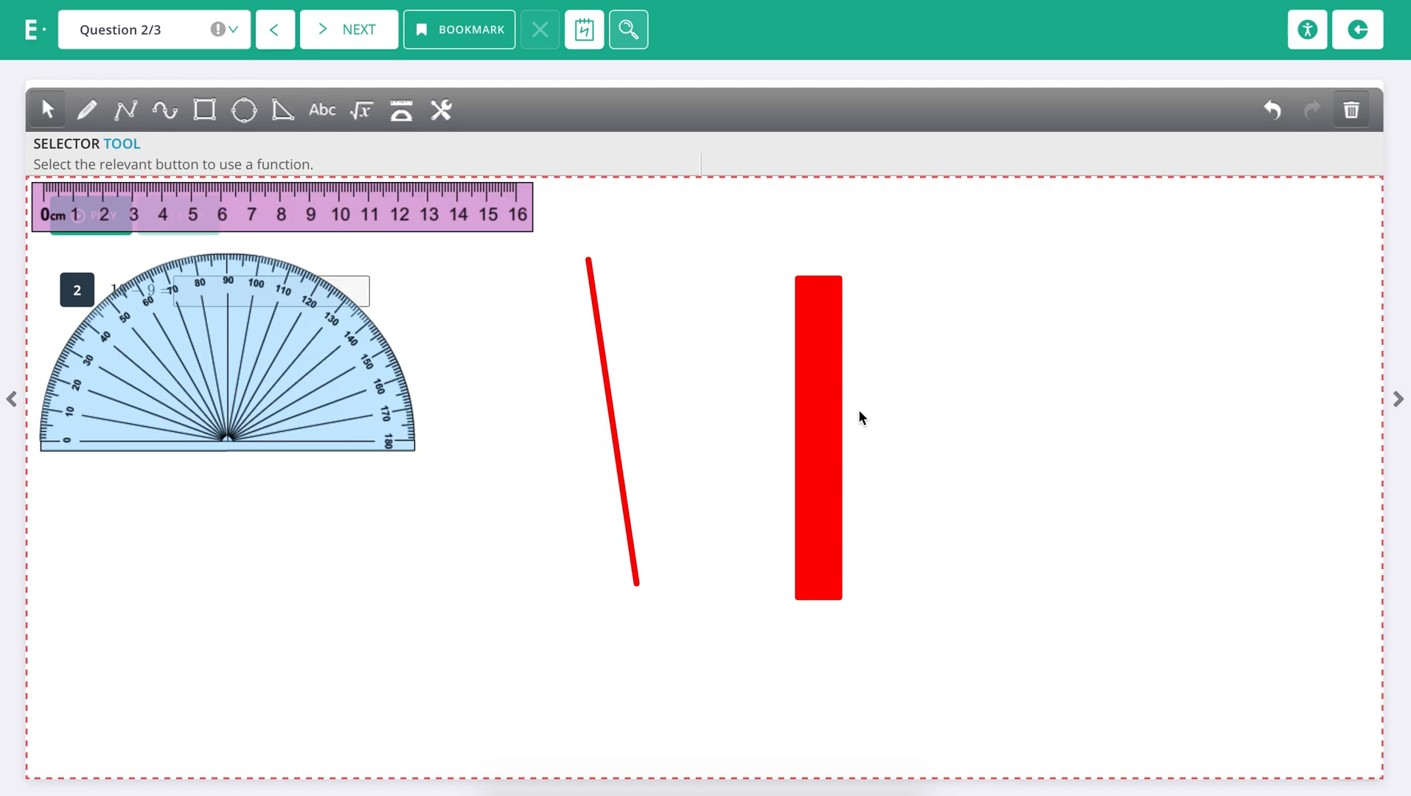